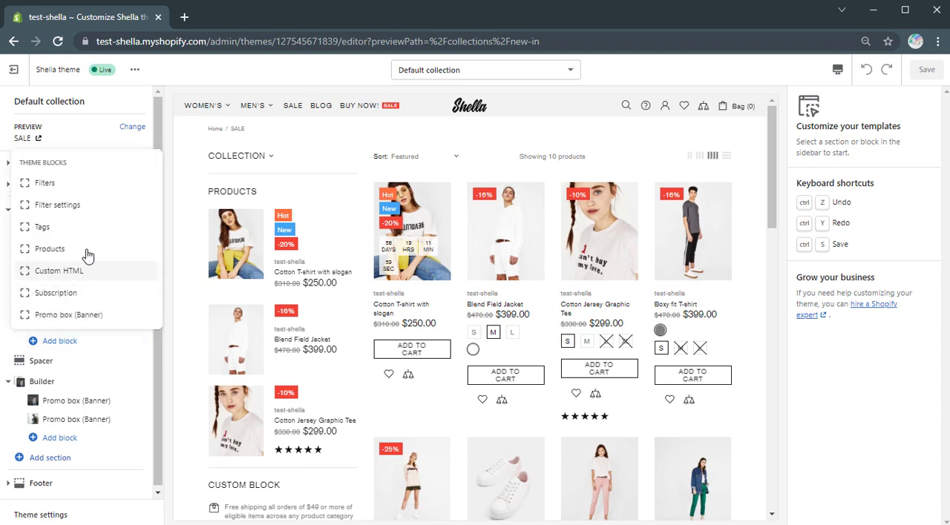
- Open the store's Navigation admin page in a second browser tab
click(51, 341)
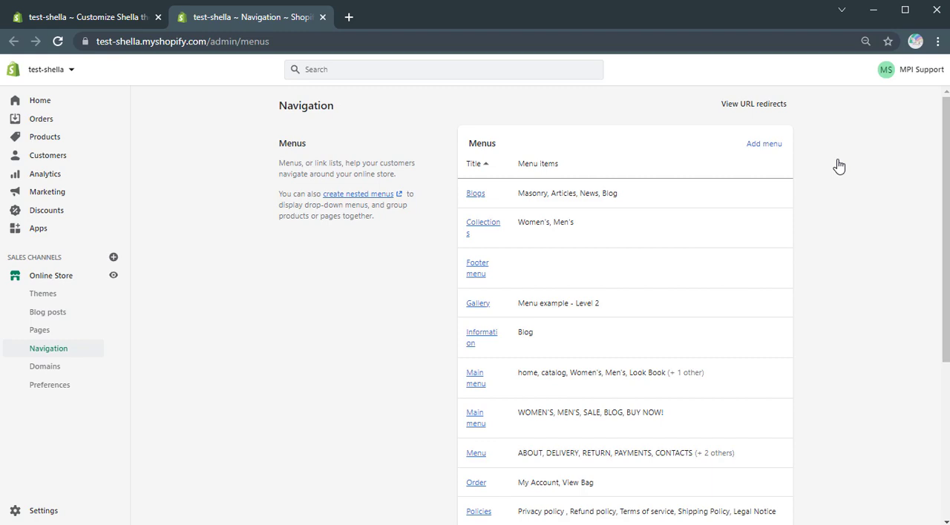
mouse_move(73, 360)
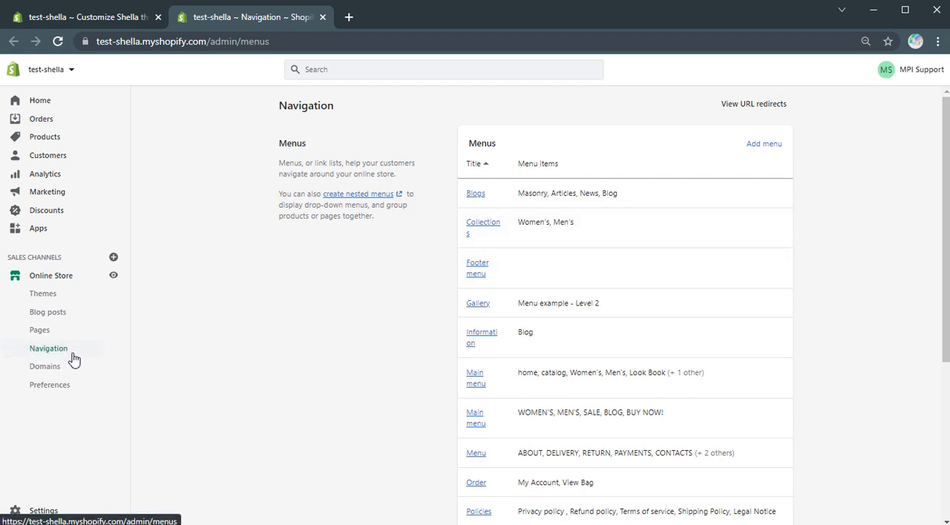
- Scroll down to the Collection and search filters section
scroll(down, 3)
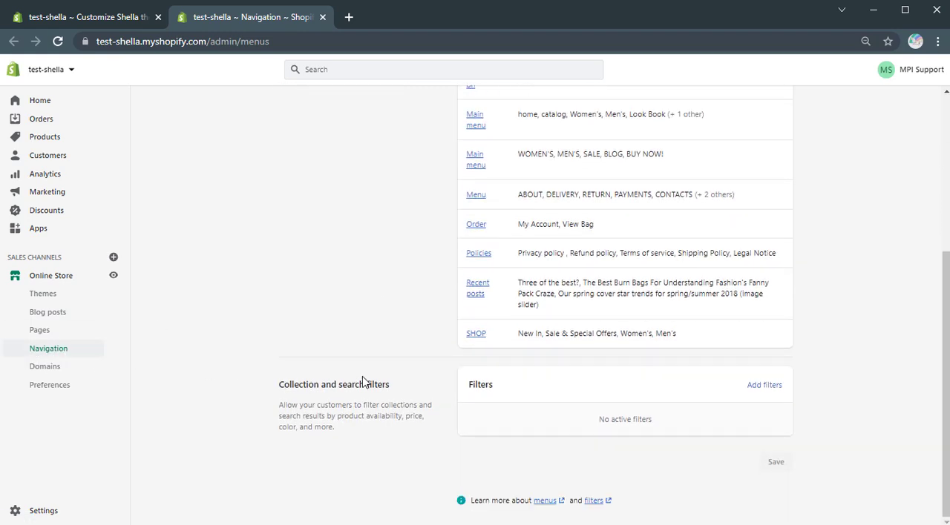
mouse_move(484, 402)
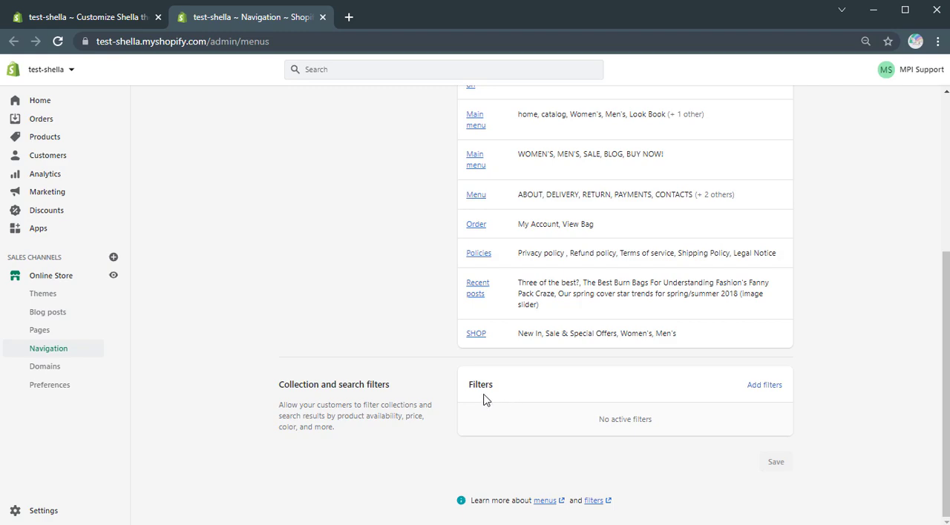
- Add Availability, Price, Product type, Vendor, Color and Size as collection filters
click(763, 386)
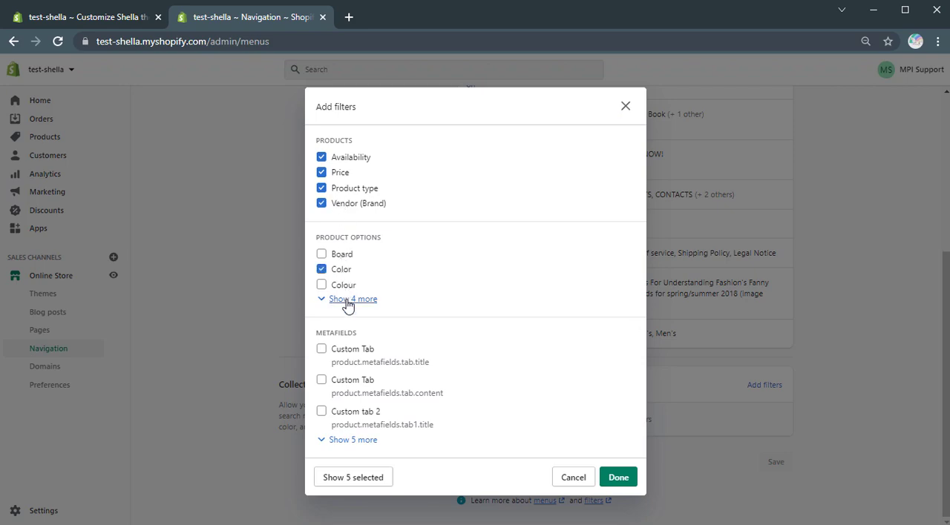
click(353, 300)
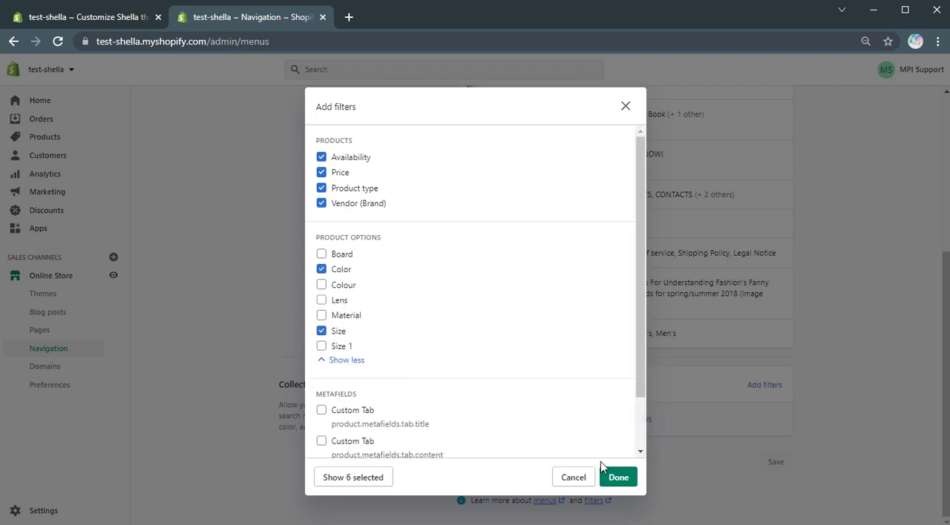
click(620, 478)
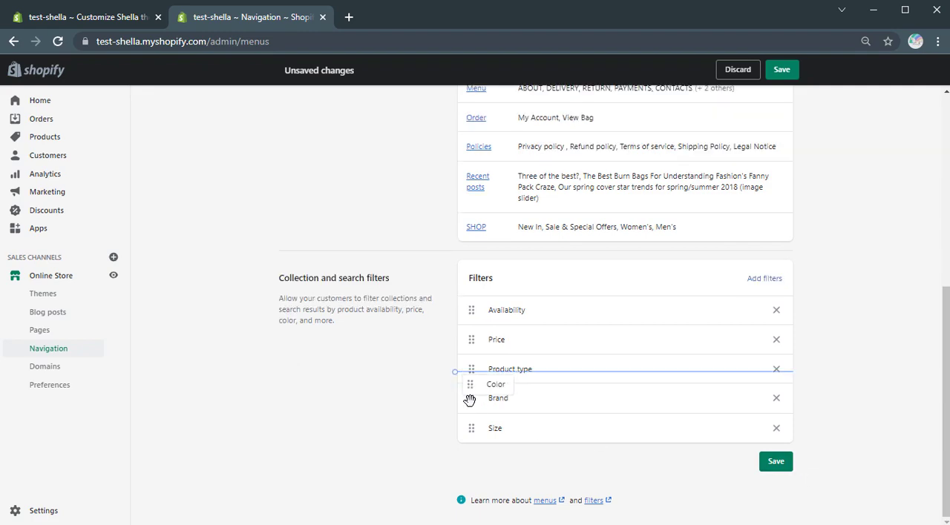
- Reorder filters so Color and Size follow Availability, save, and return to the theme editor
drag(468, 383, 469, 339)
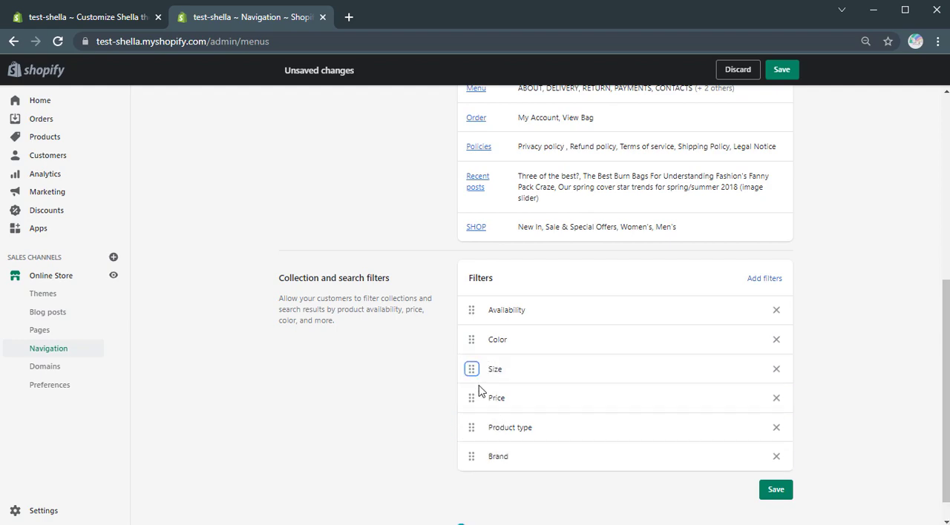
click(778, 490)
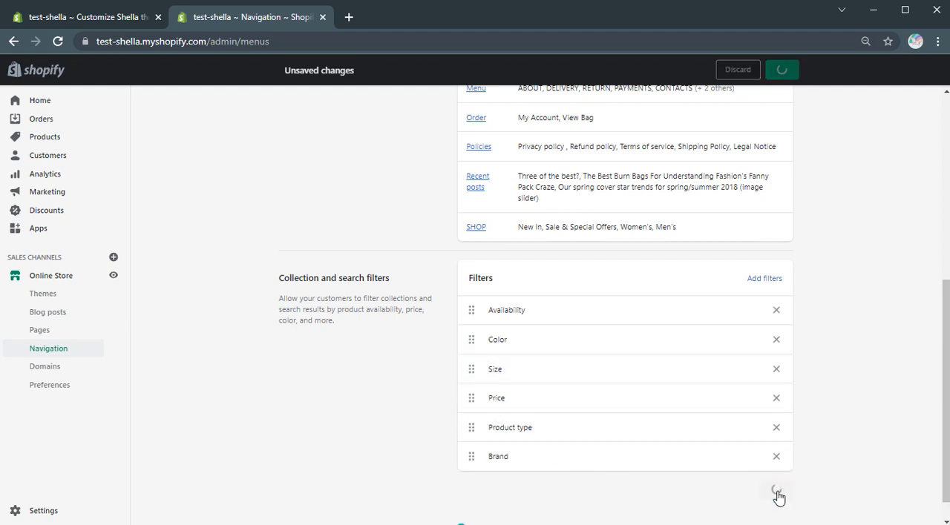
click(775, 497)
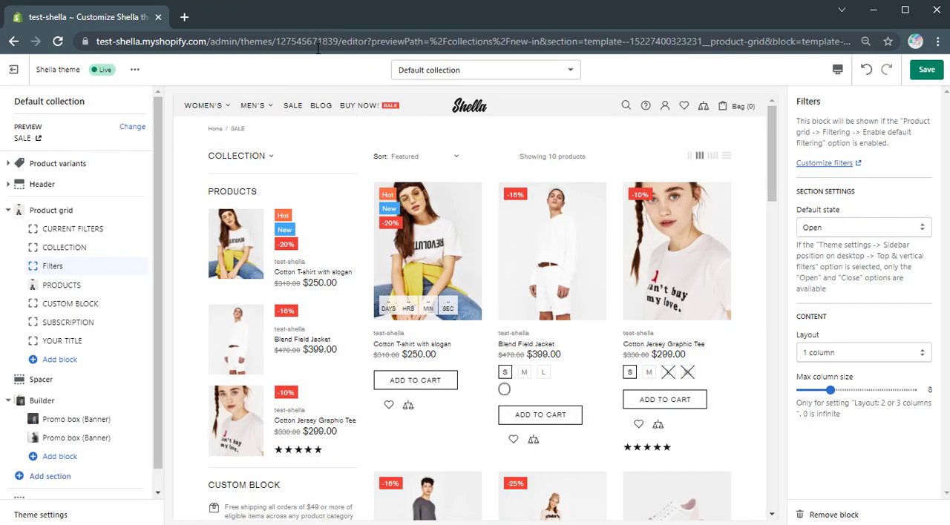
- Enable default filtering on the Product grid section and save the theme
click(50, 210)
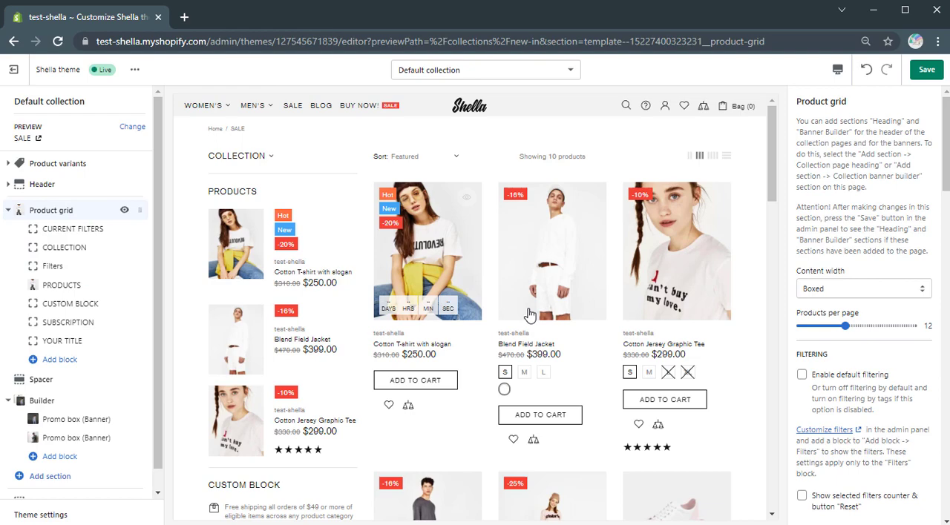
click(801, 374)
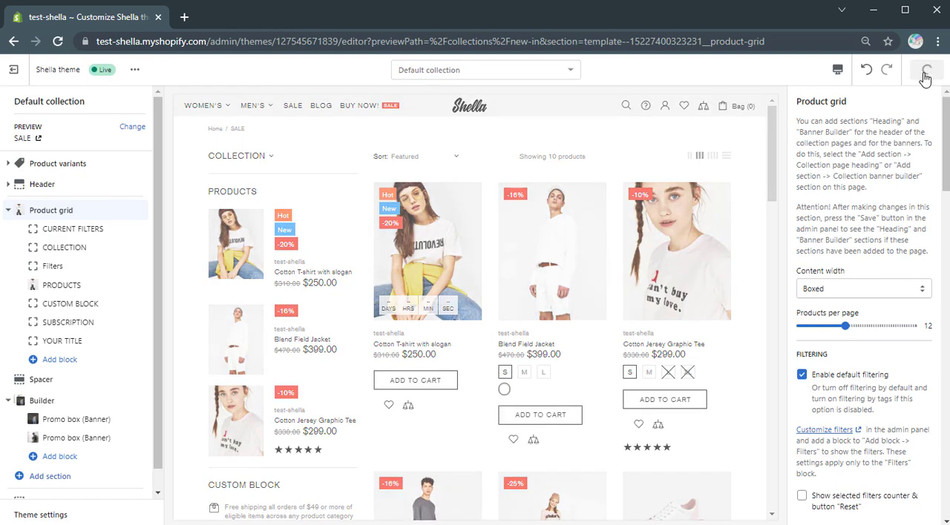
click(926, 68)
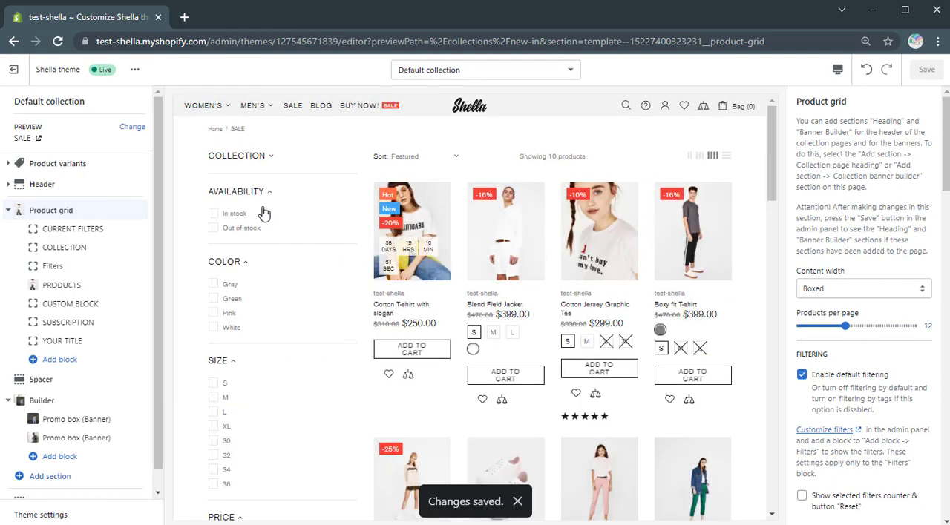
scroll(down, 3)
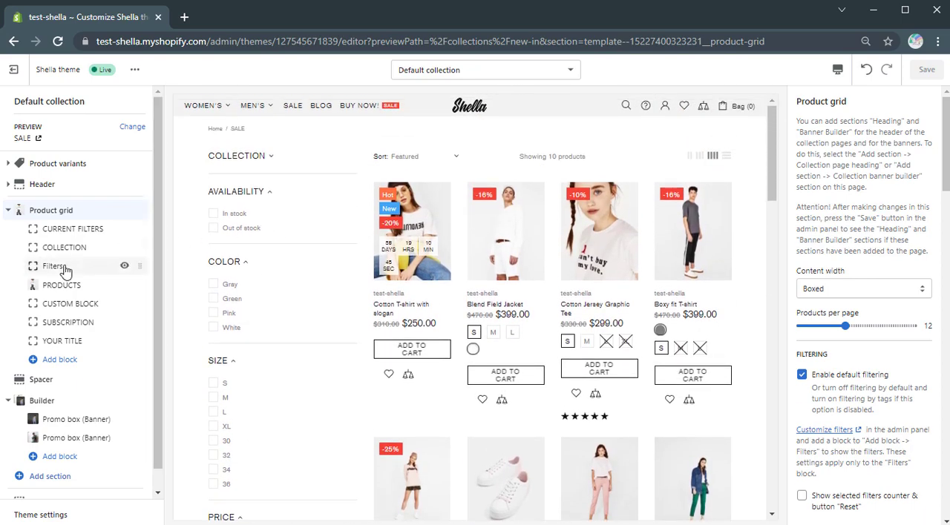
- Try the Filters block's default state as Fixed and Without title, then leave it at Open
click(53, 265)
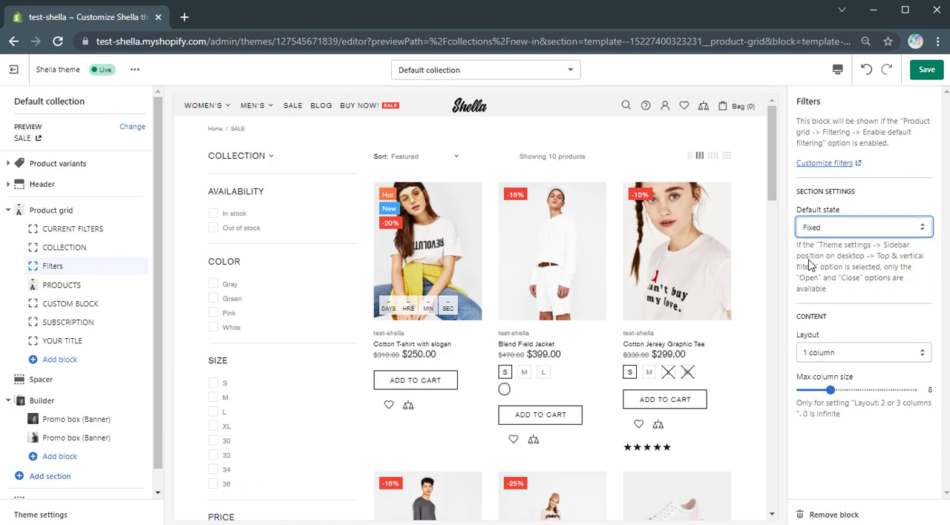
click(863, 225)
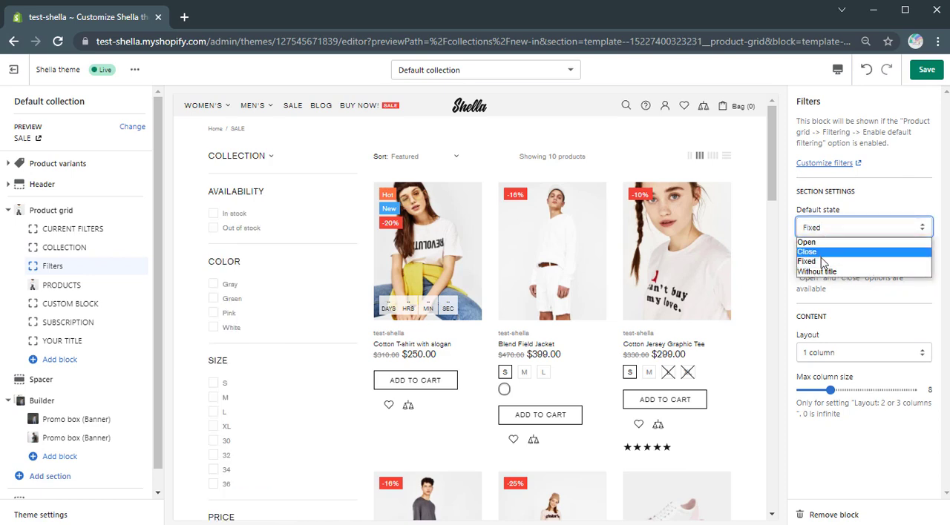
click(825, 270)
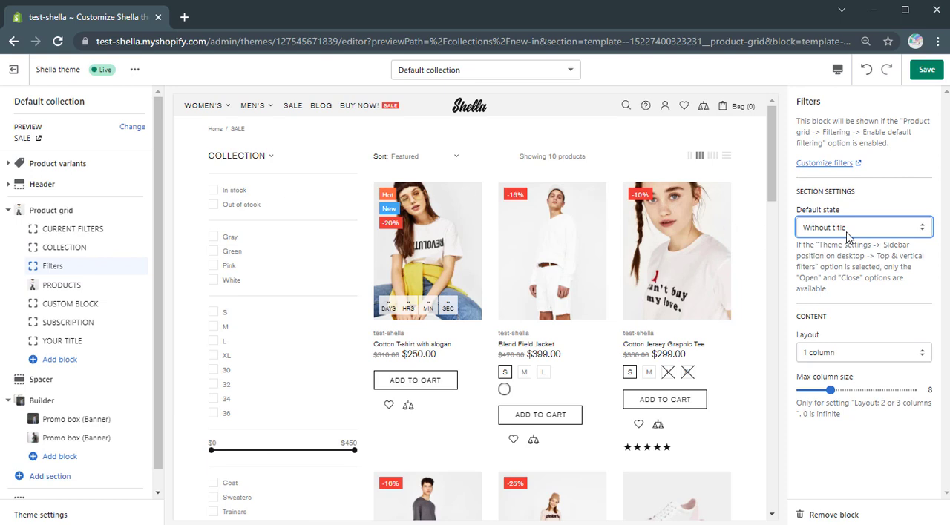
click(863, 225)
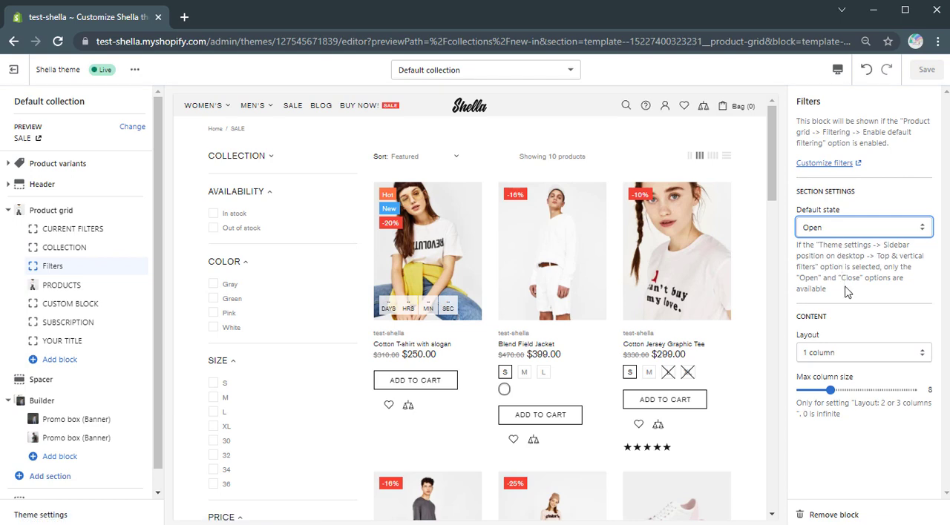
click(864, 351)
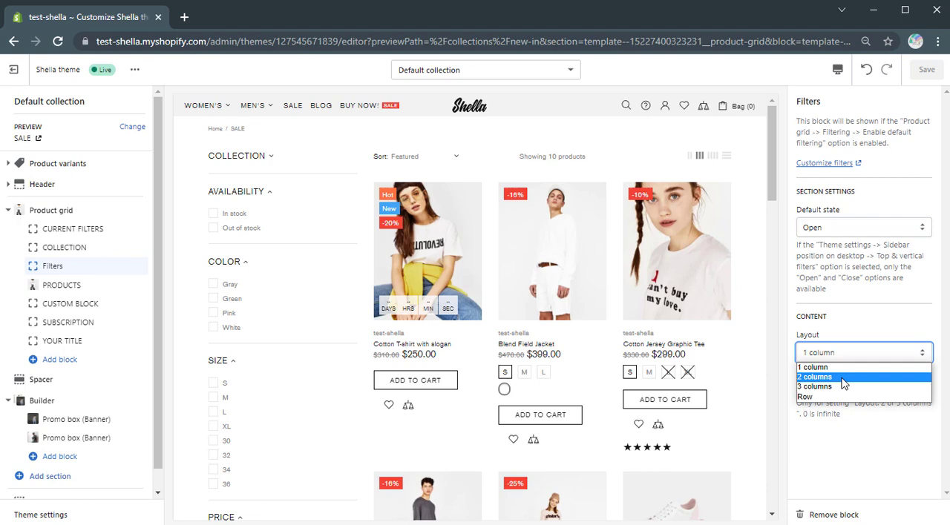
- Set the filters to a 2-column layout with max column size about 3
click(816, 386)
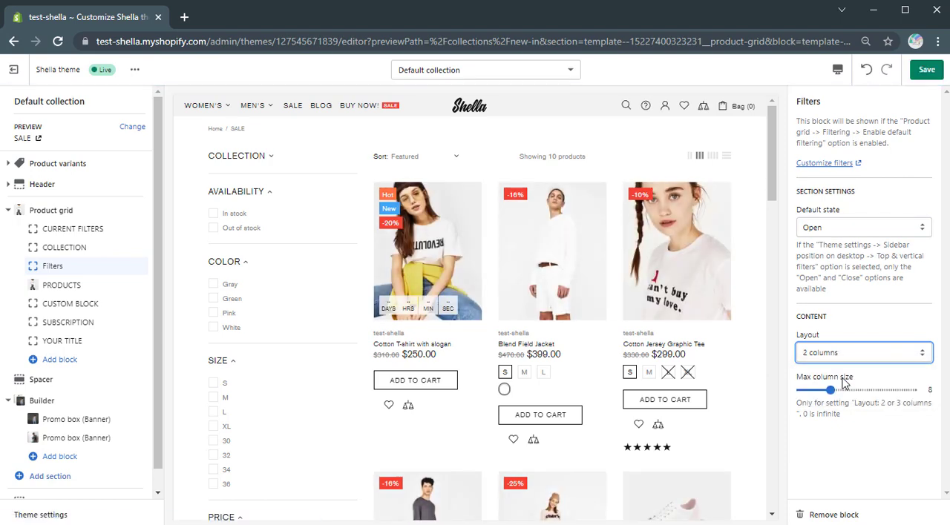
drag(828, 389, 809, 388)
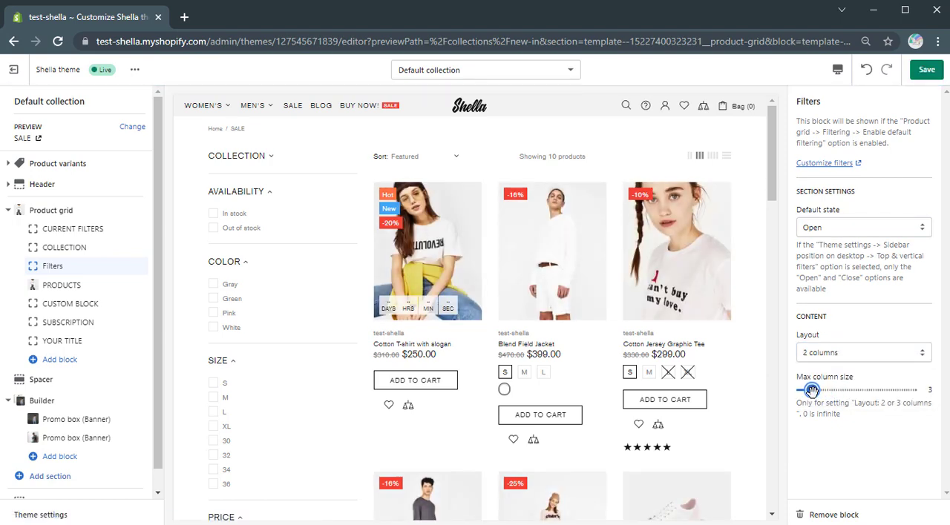
drag(808, 390, 816, 391)
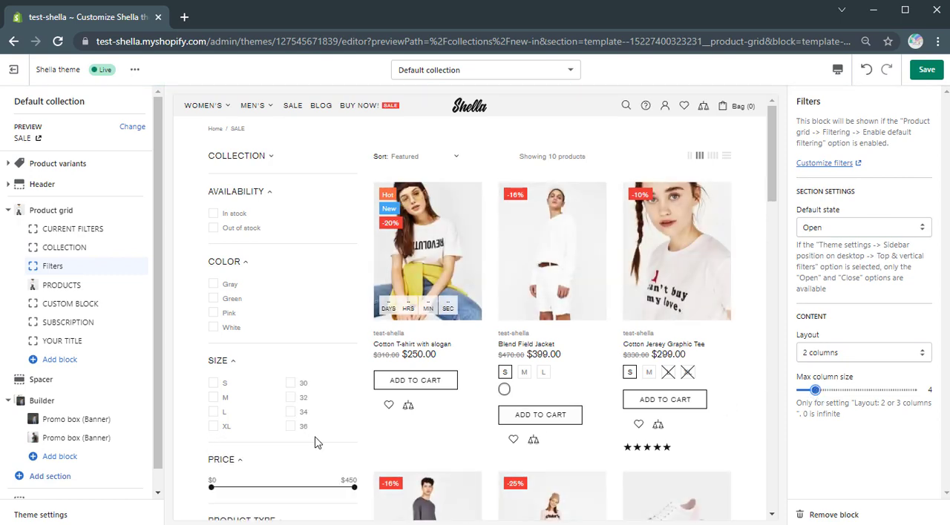
mouse_move(448, 420)
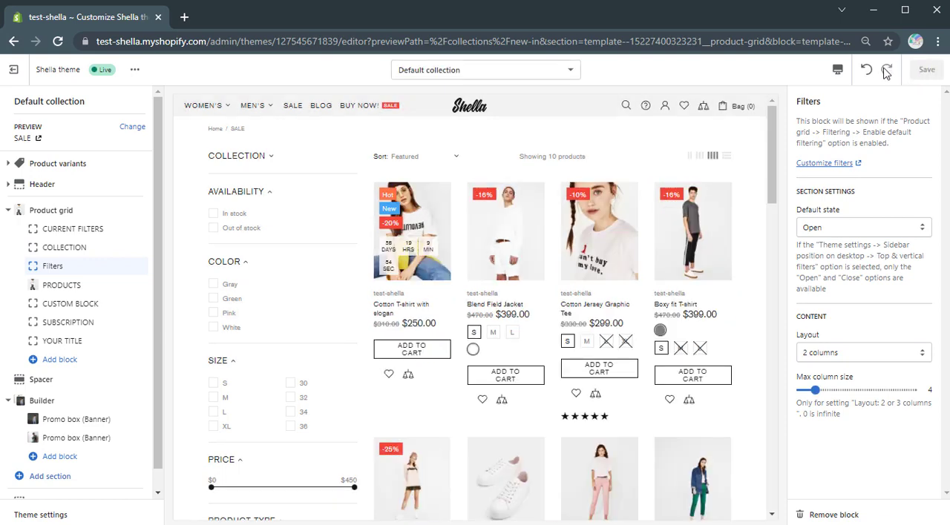
mouse_move(58, 359)
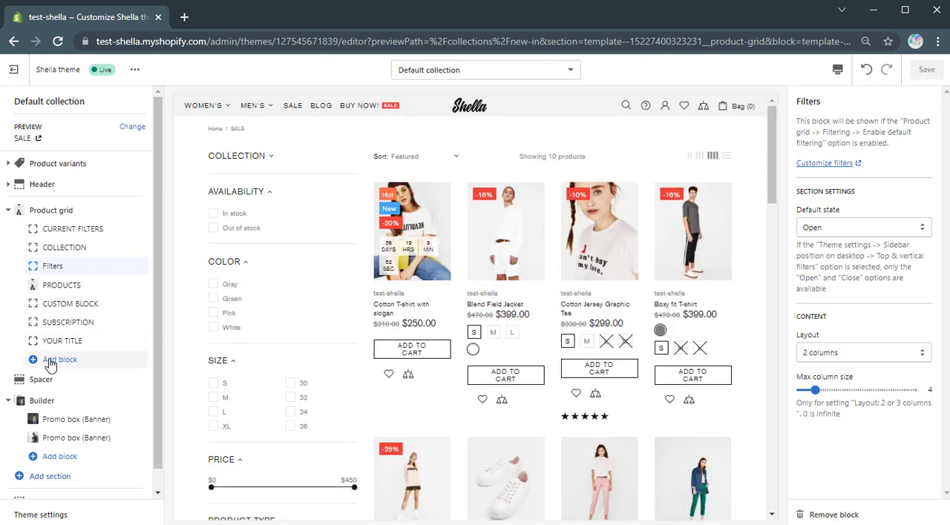
- Add a Filter settings block to the product grid with filter name Color
click(60, 359)
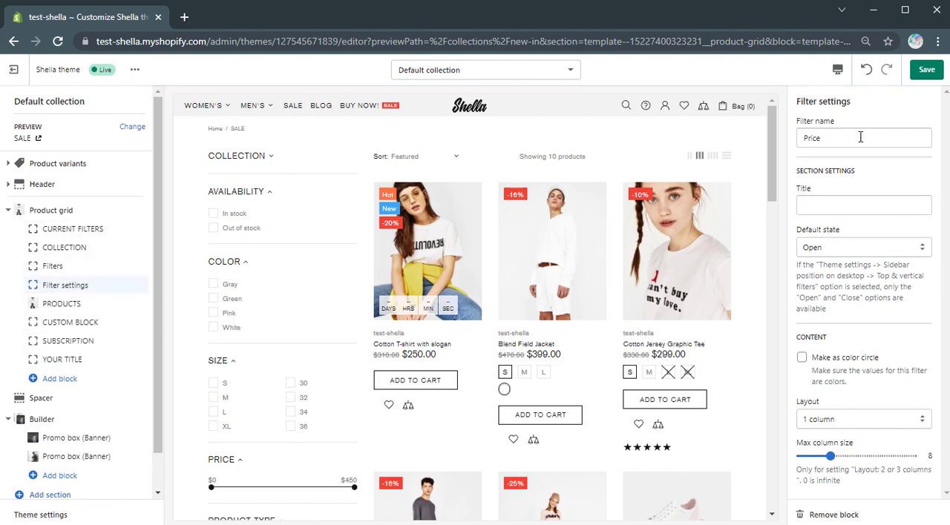
text(Color)
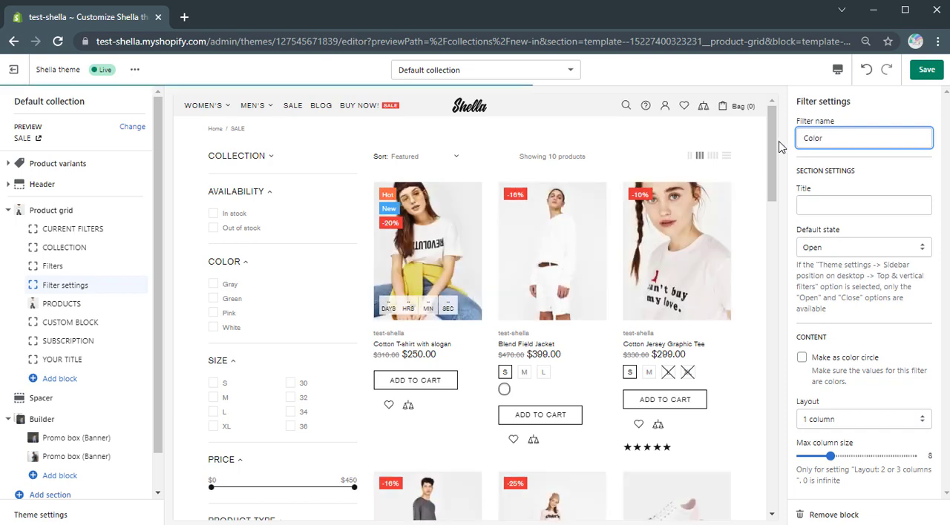
mouse_move(792, 147)
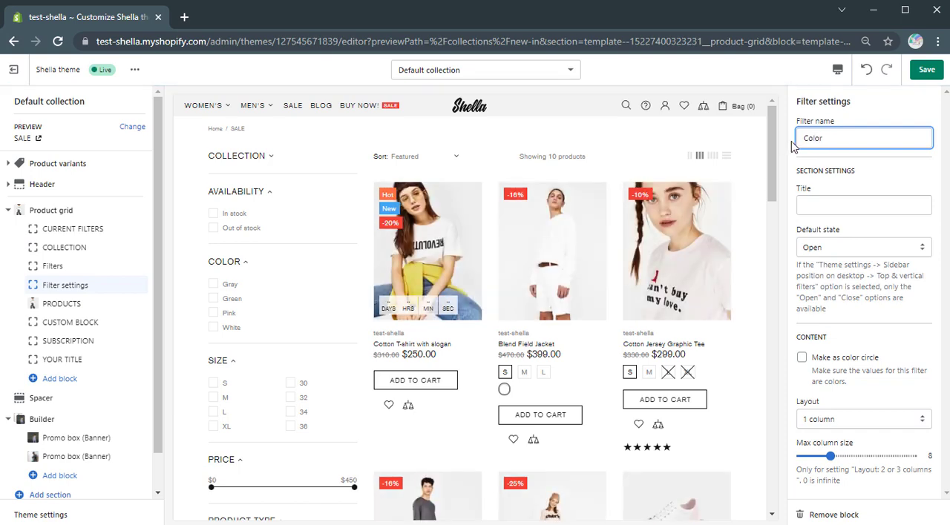
click(863, 205)
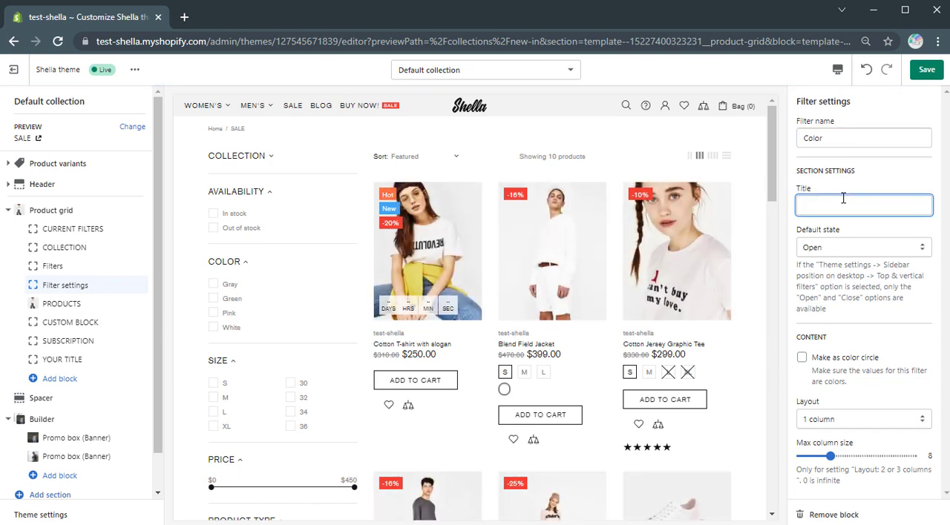
- Keep the Color filter Open, show values as color circles, and lay them out in a Row
click(864, 246)
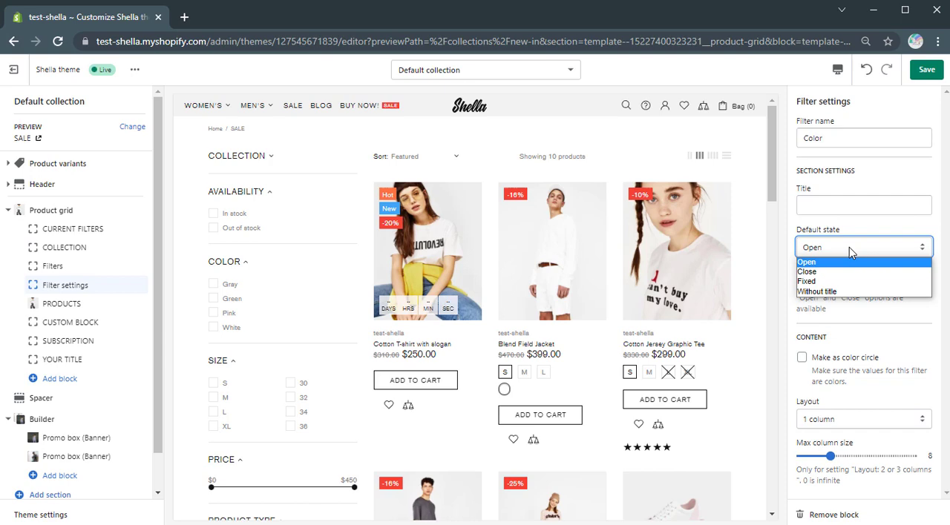
click(807, 261)
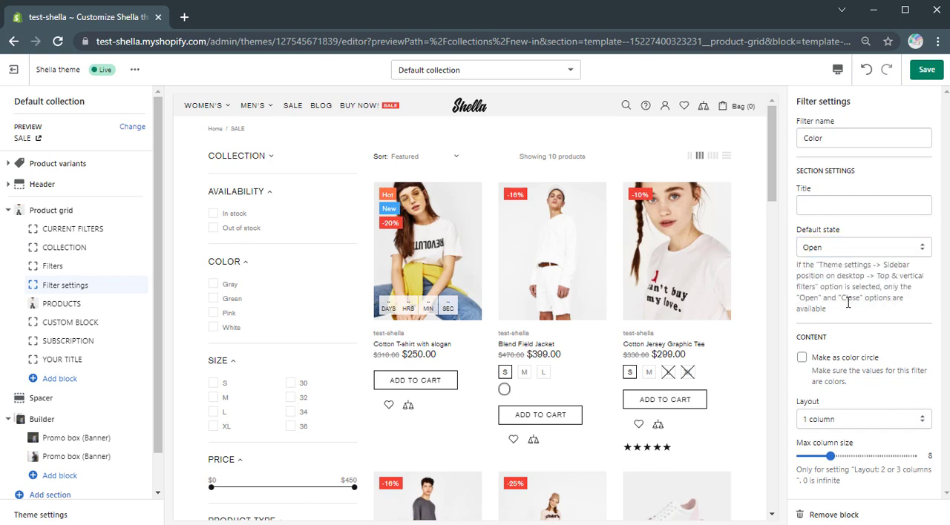
click(801, 358)
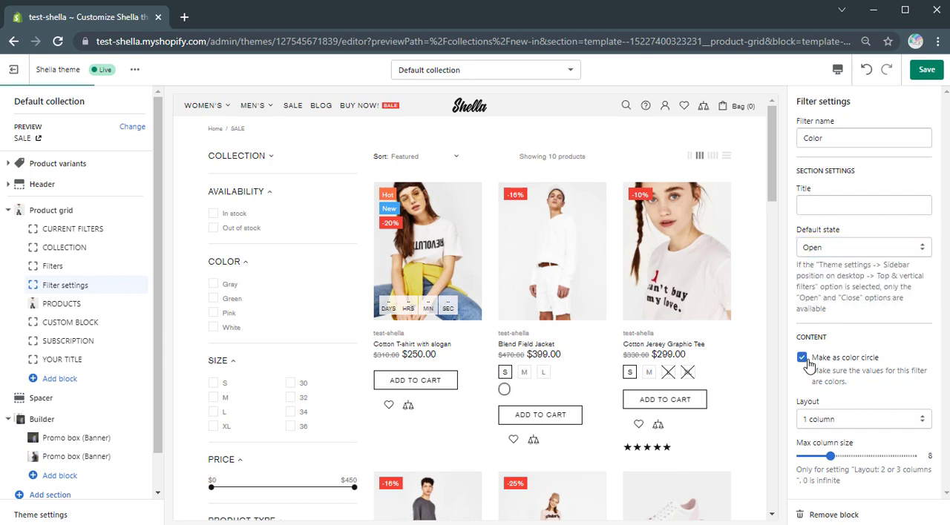
click(801, 357)
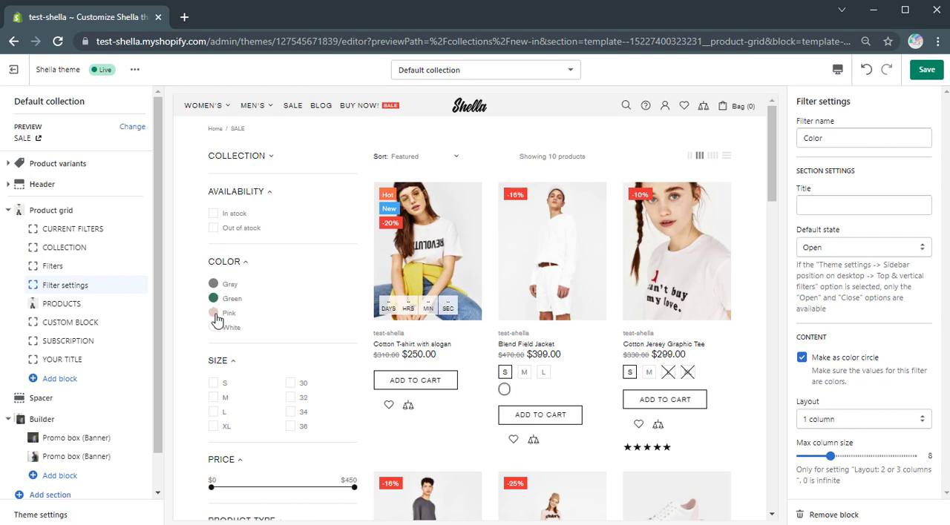
click(862, 419)
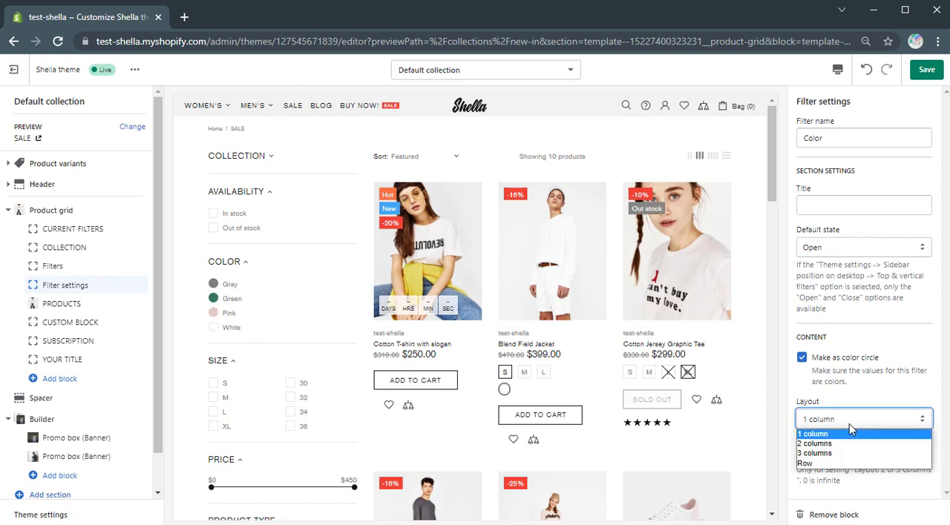
click(801, 463)
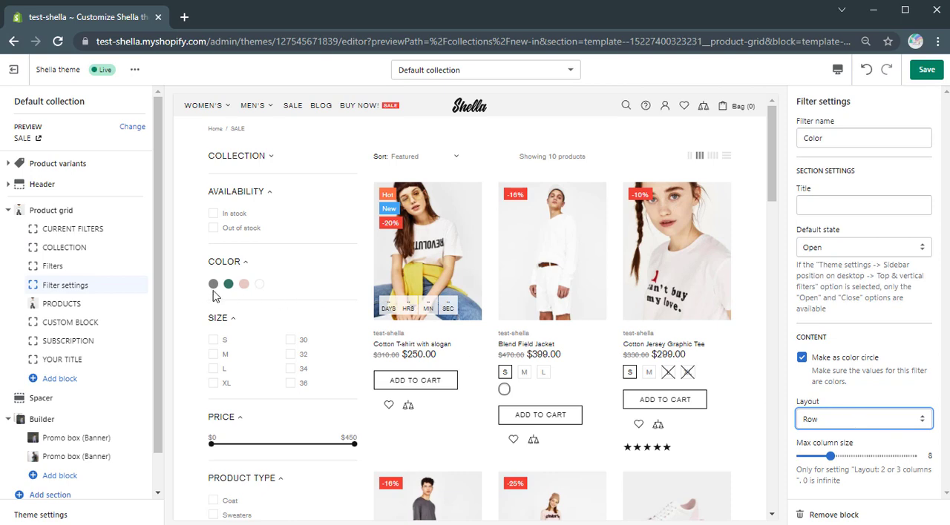
mouse_move(271, 300)
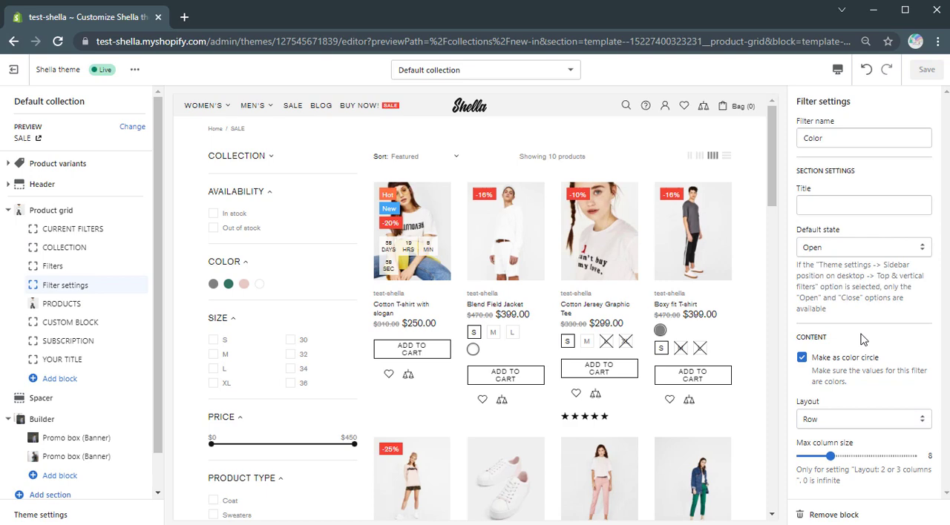
mouse_move(59, 380)
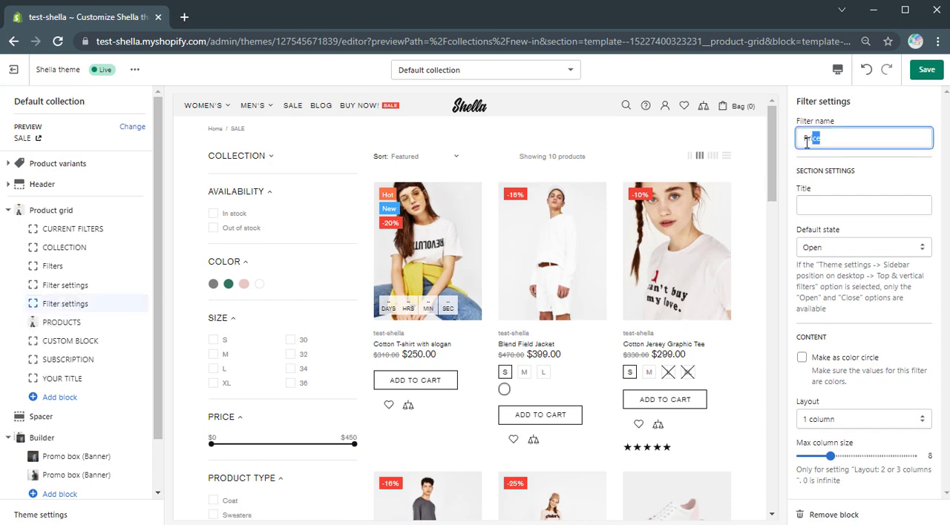
- Name the second filter settings block Price and set its default state to Without title
text(Price)
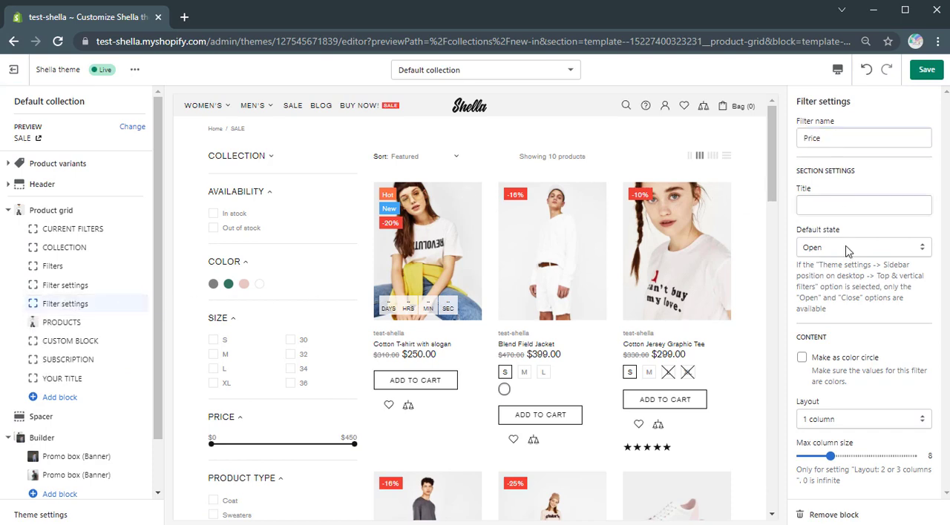
click(864, 247)
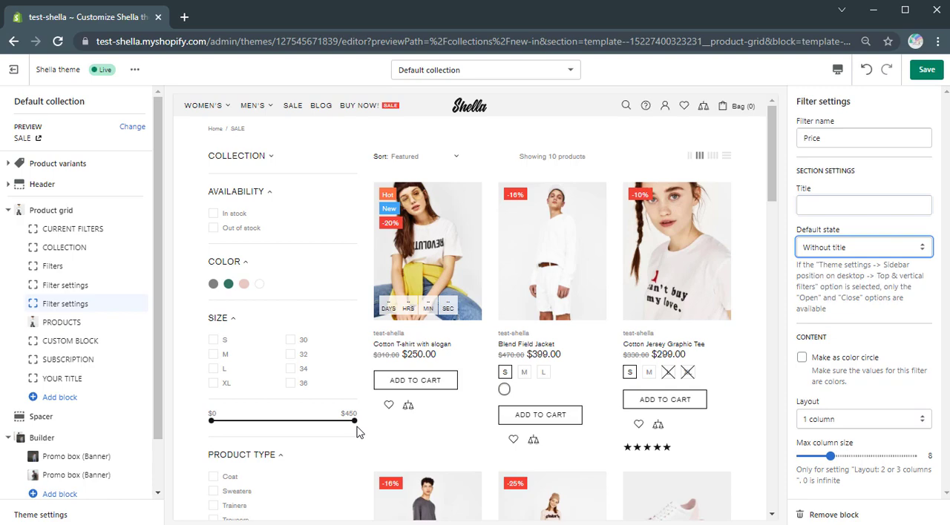
mouse_move(756, 187)
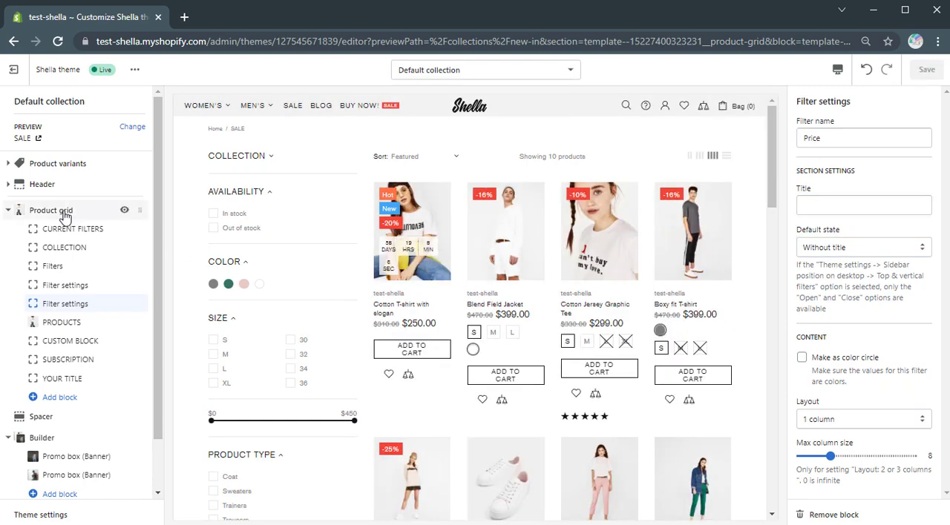
- Enable 'Show selected filters counter & Reset' and 'Show the count of products' in Product grid settings
click(50, 211)
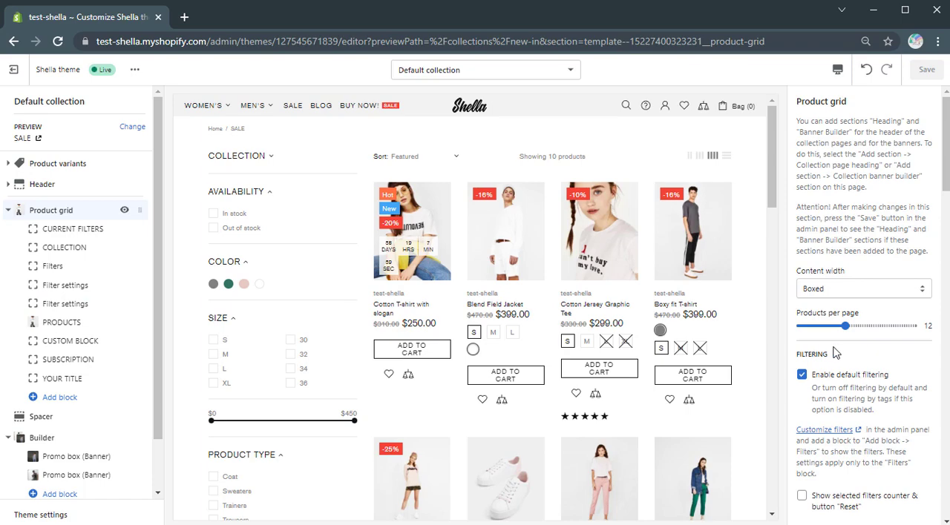
scroll(down, 3)
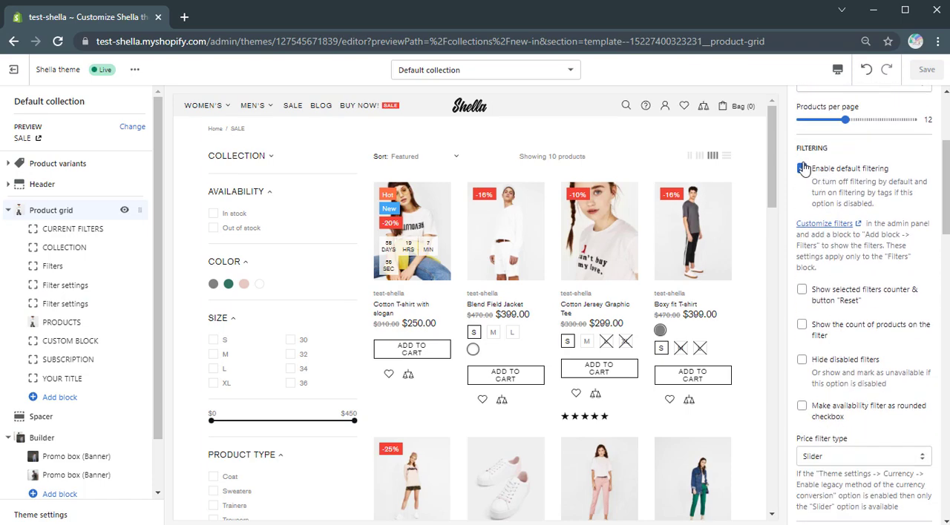
click(802, 170)
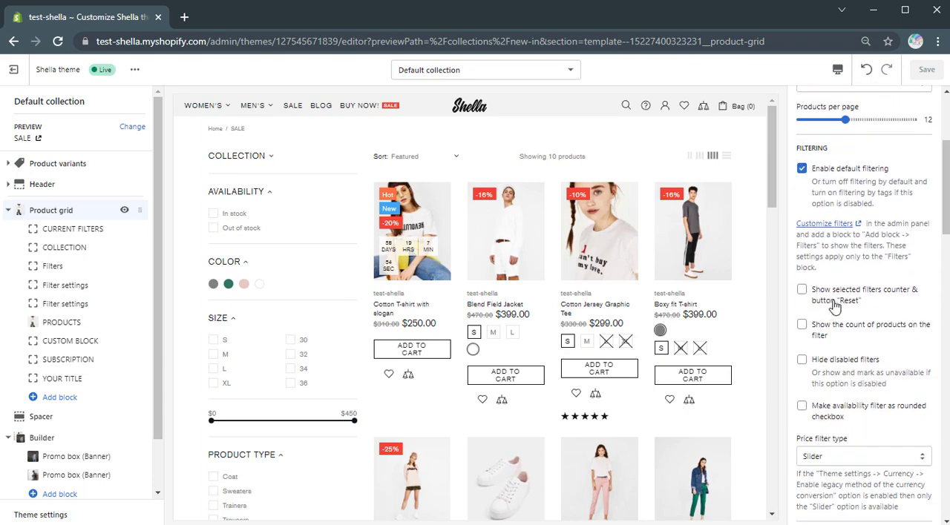
click(801, 289)
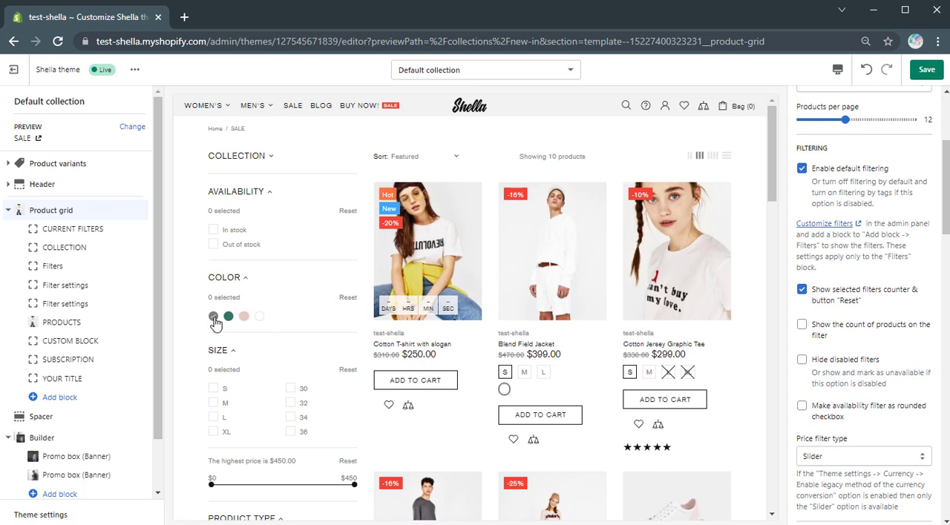
click(213, 318)
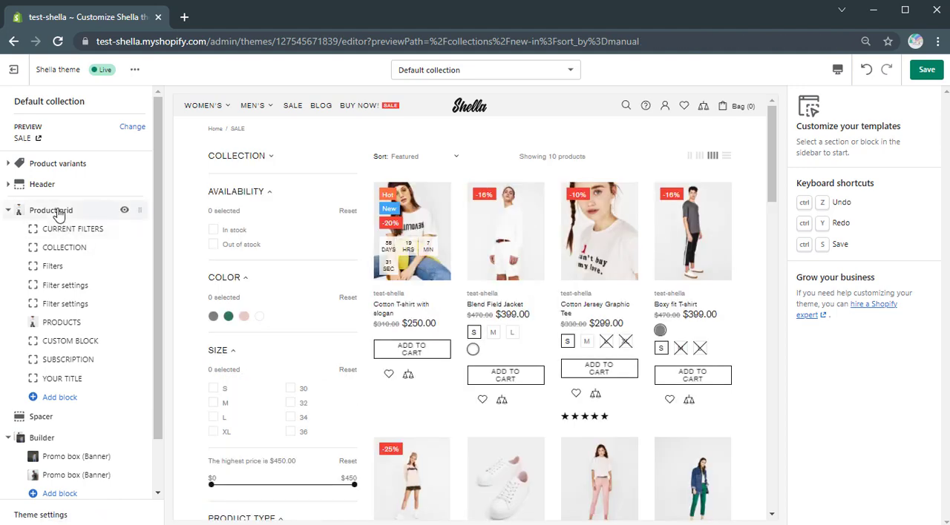
- Filter the preview to In stock products, showing 1 selected with a Reset link
click(50, 211)
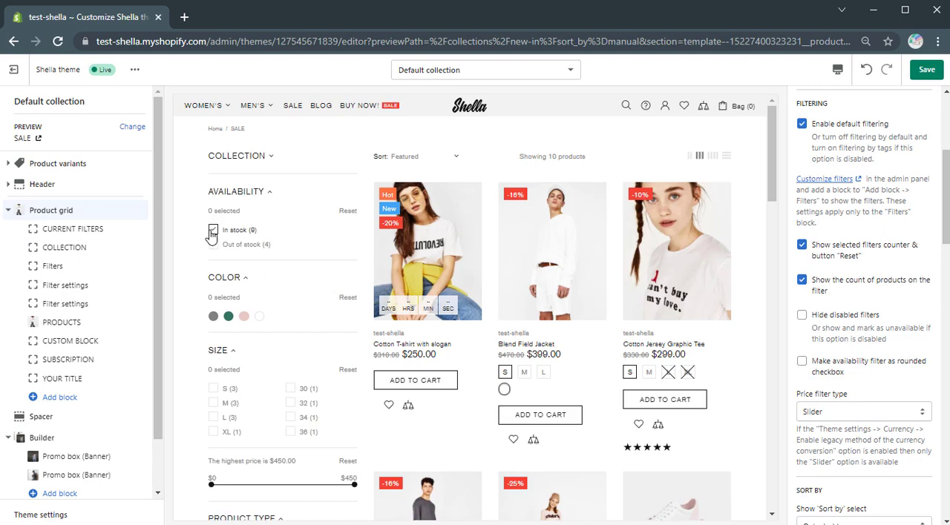
click(213, 232)
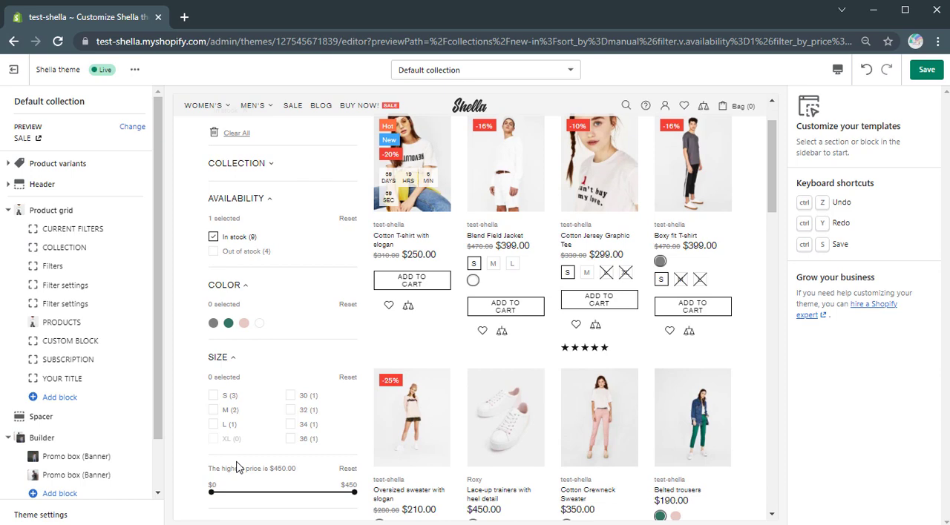
mouse_move(239, 451)
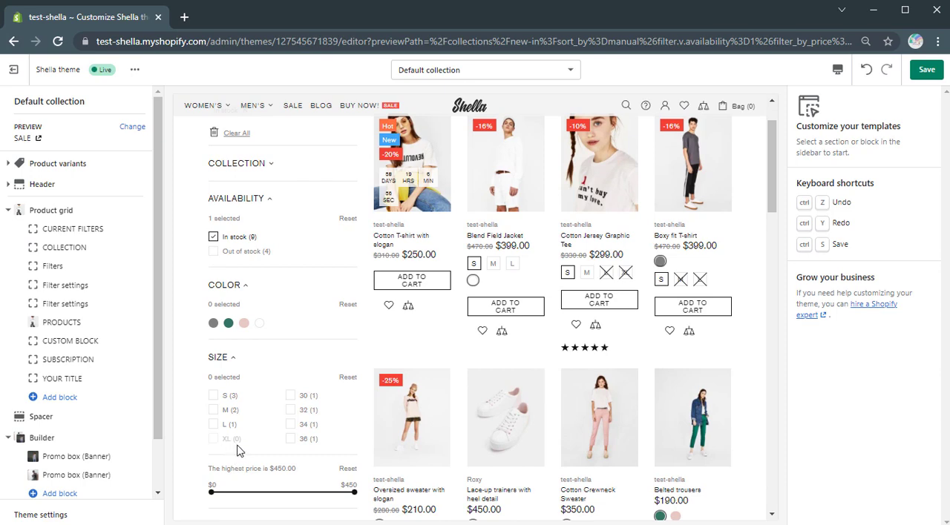
- Enable 'Make availability filter as rounded checkbox' so In stock (6) and Out of stock (4) show as toggles
click(51, 211)
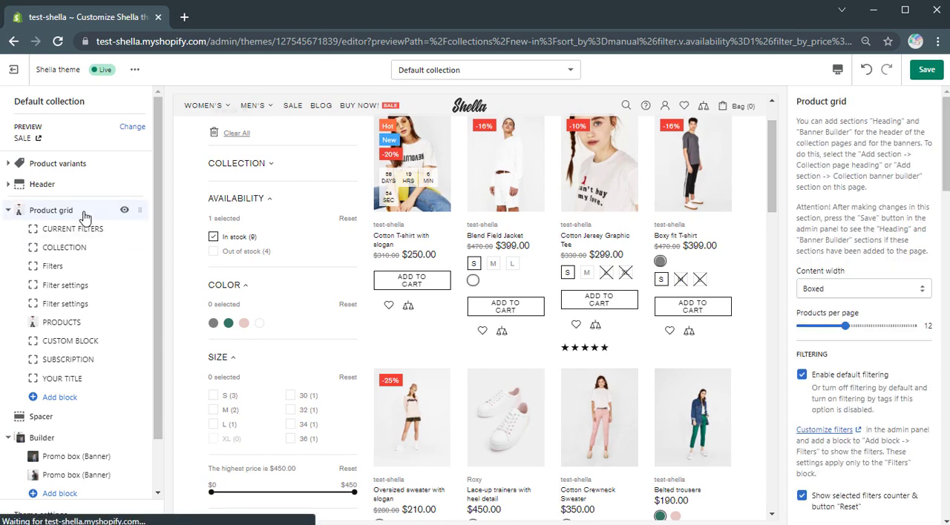
scroll(down, 3)
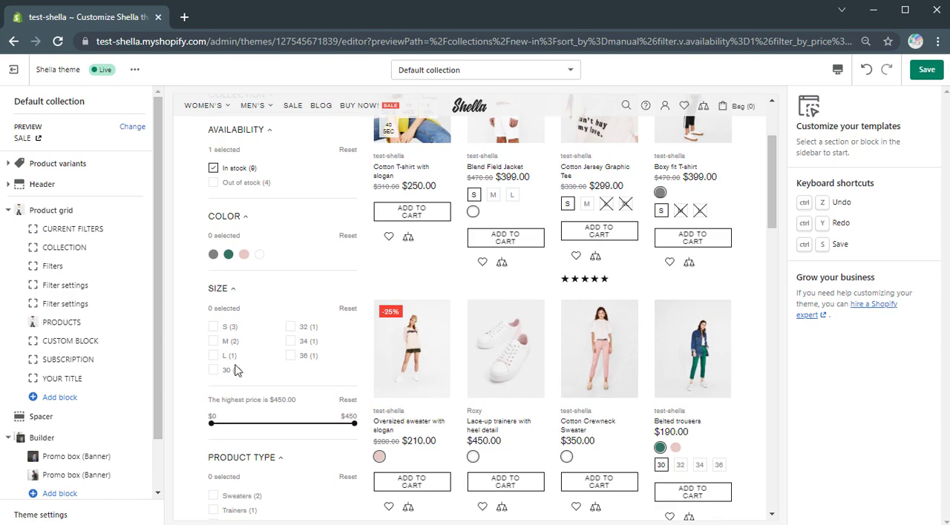
click(50, 211)
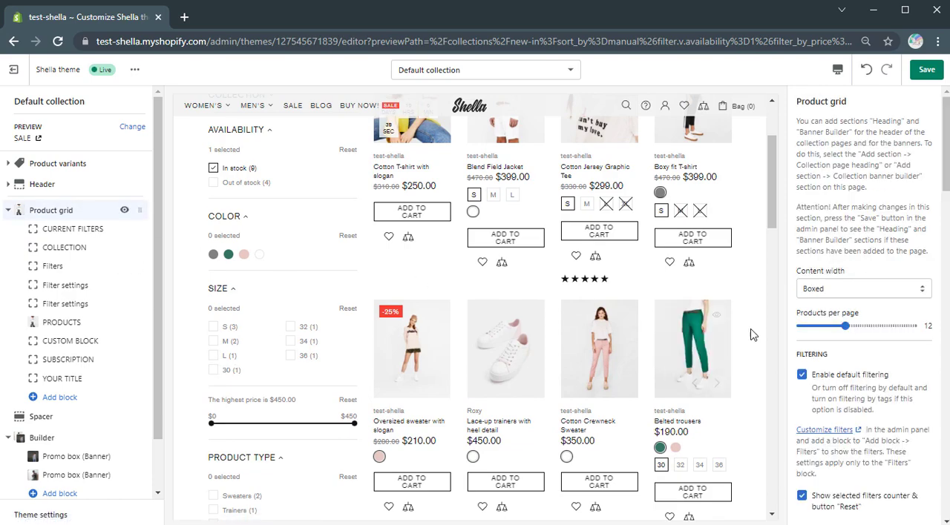
scroll(down, 3)
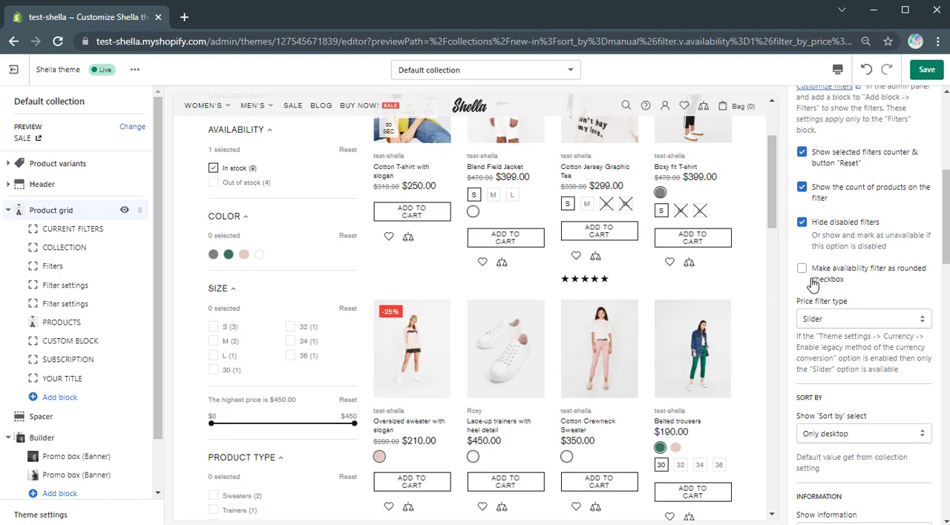
click(801, 269)
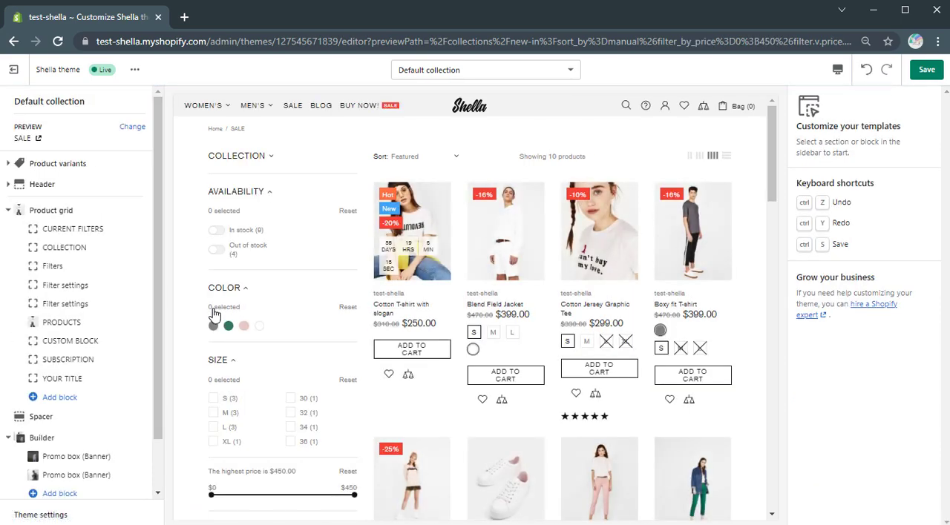
- Set the Price filter type to Inputs in Product grid settings
click(50, 211)
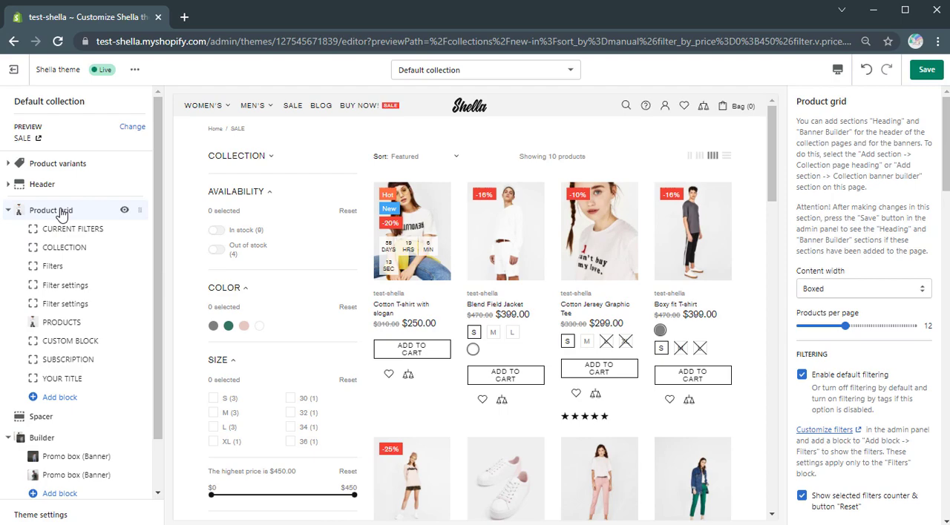
scroll(down, 3)
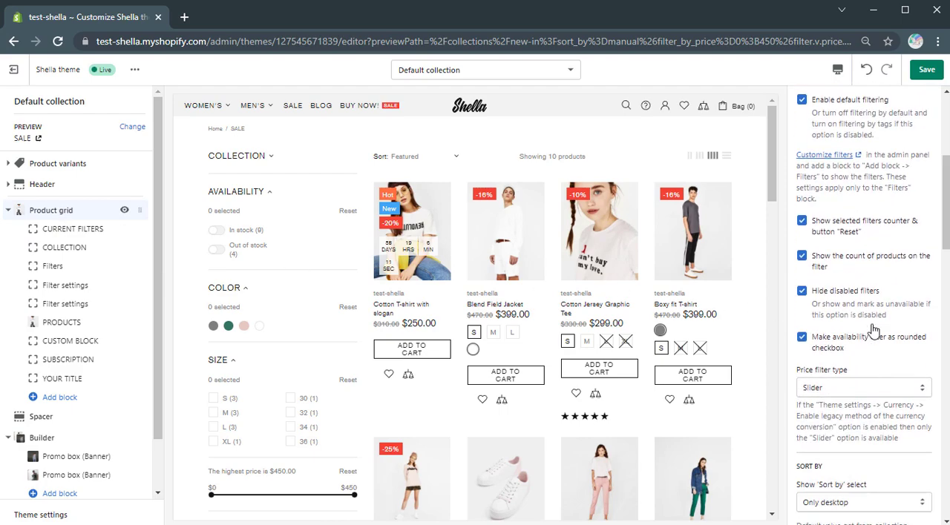
scroll(down, 3)
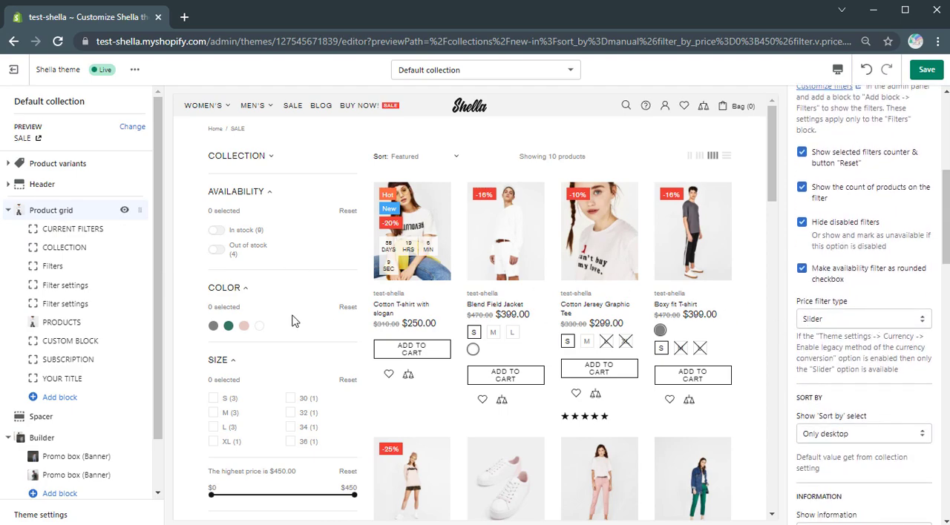
scroll(down, 3)
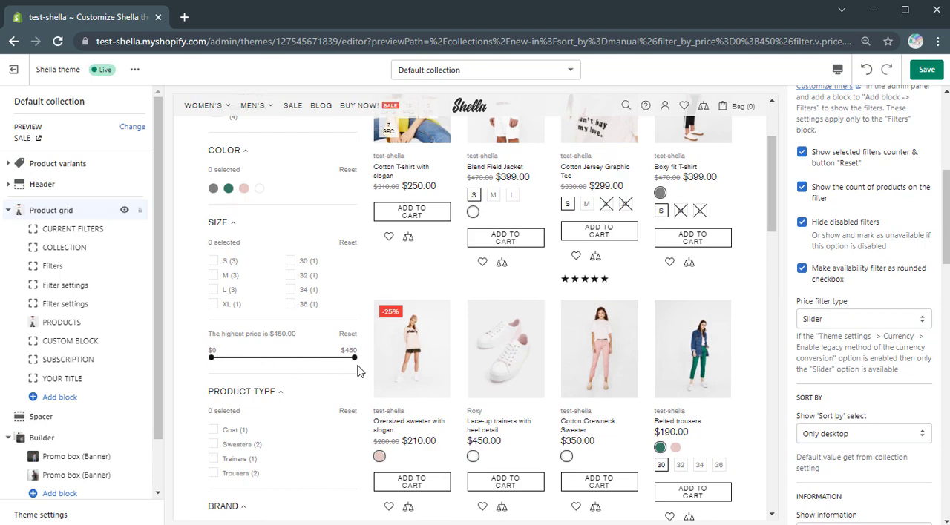
click(860, 319)
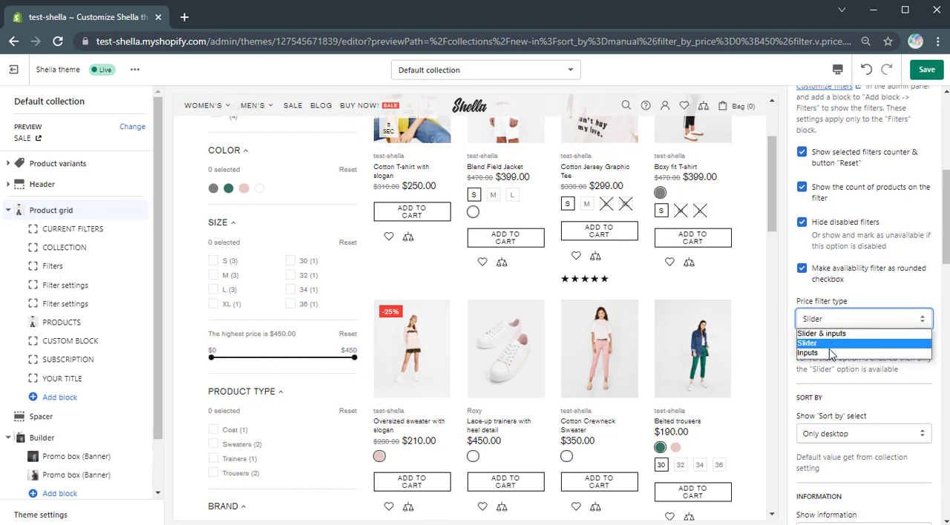
click(811, 352)
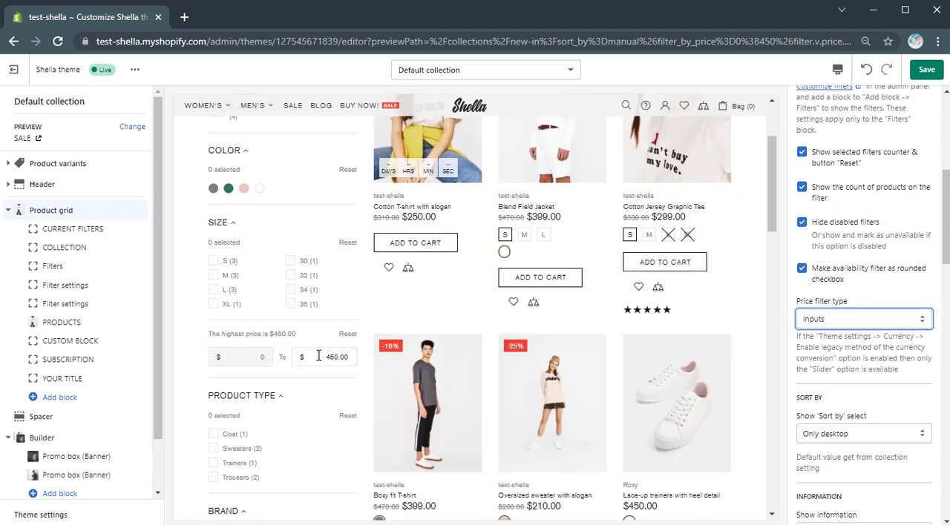
- Change the Price filter type to Slider & inputs, showing the $0–$450 slider with min/max boxes
click(860, 319)
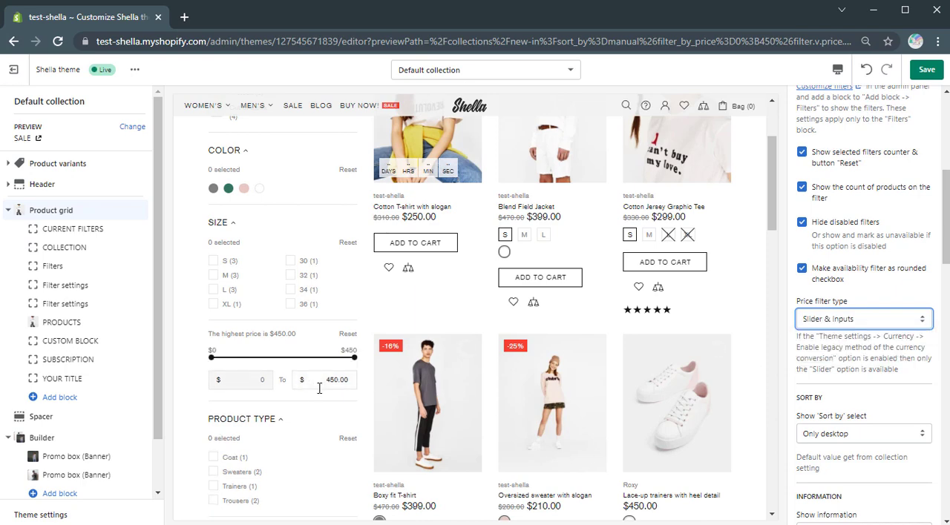
click(40, 514)
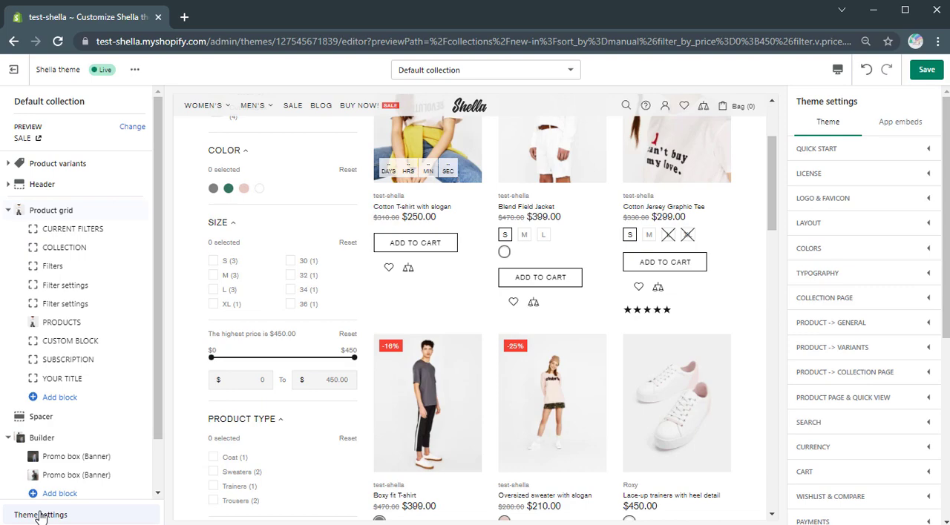
- Check Currency in Theme settings, save the theme and open the live Shella storefront
click(819, 447)
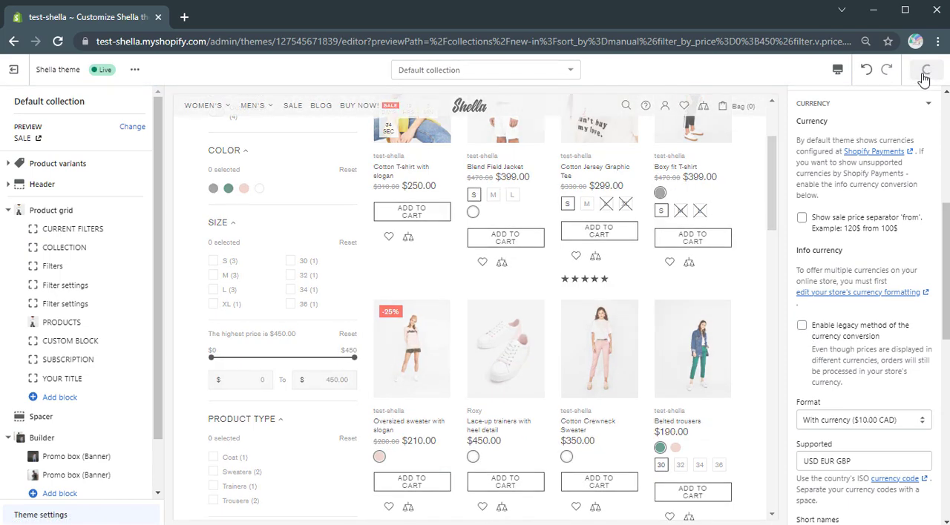
click(928, 70)
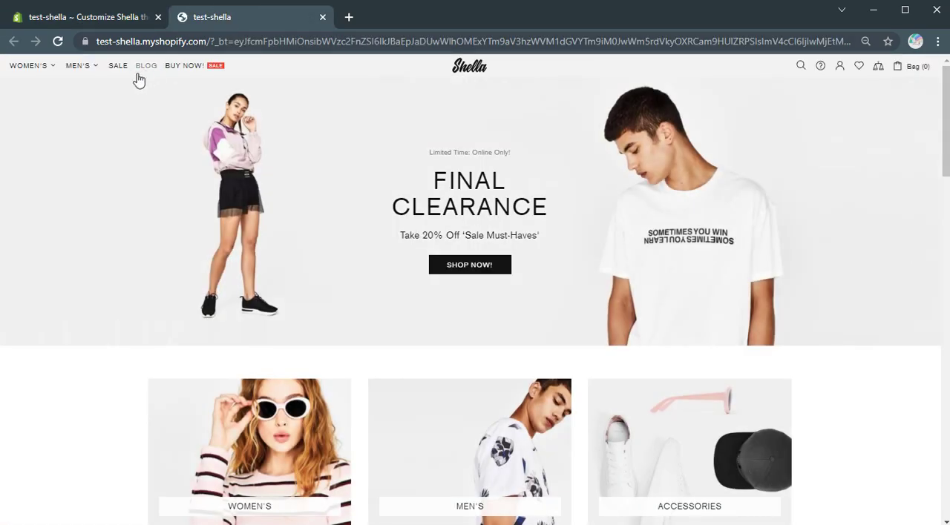
- On the live SALE collection apply White and Pink colour, a $200 minimum and size S
click(117, 65)
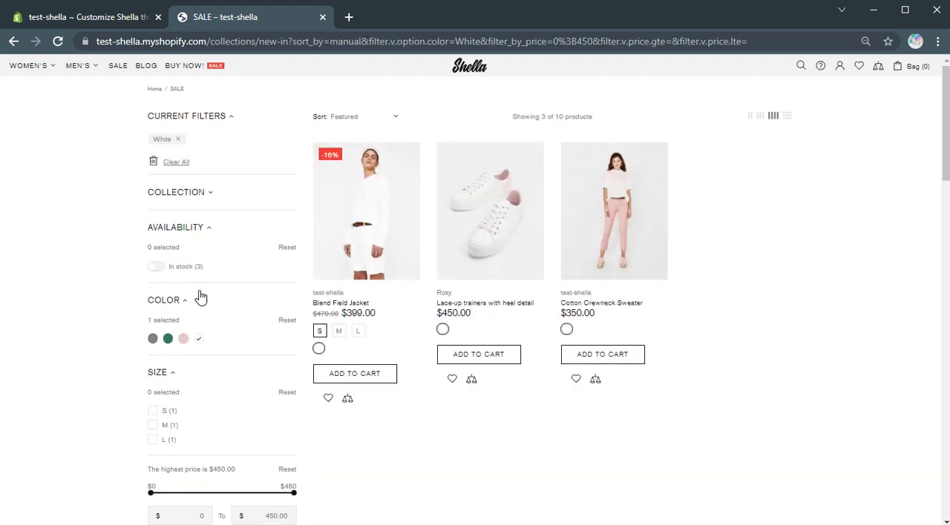
mouse_move(185, 412)
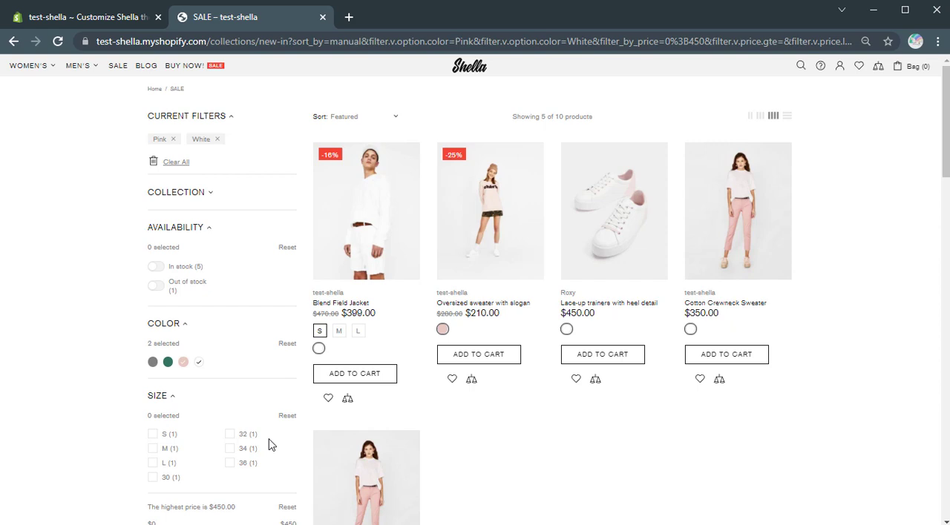
scroll(down, 3)
text(200)
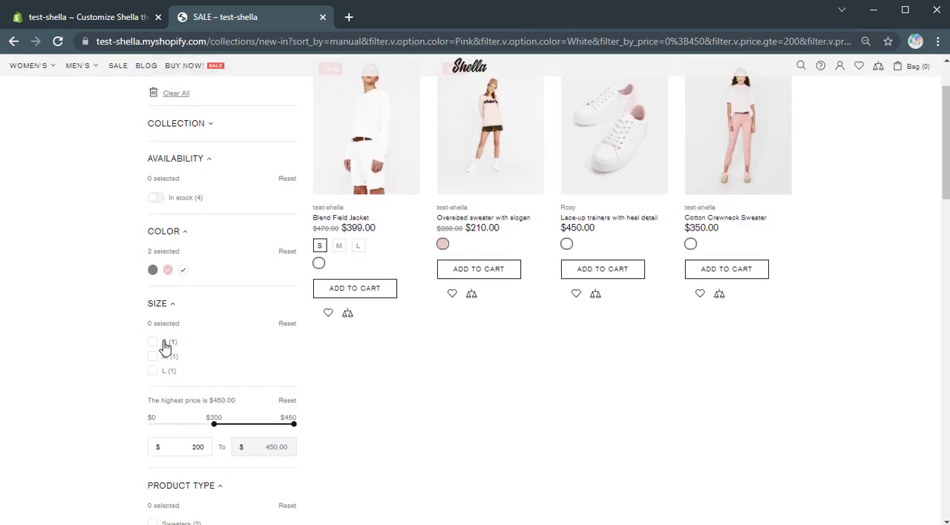
click(153, 342)
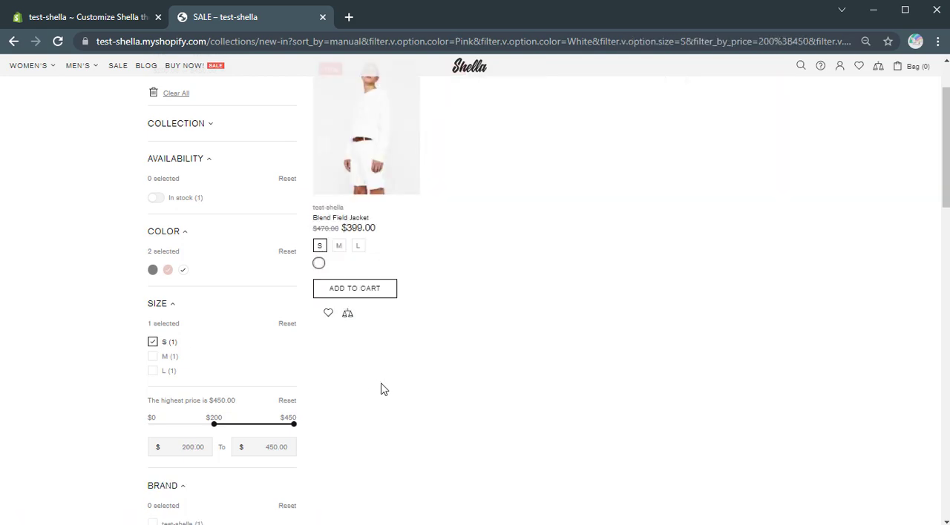
- Clear All filters so the SALE collection lists all 10 products
scroll(up, 3)
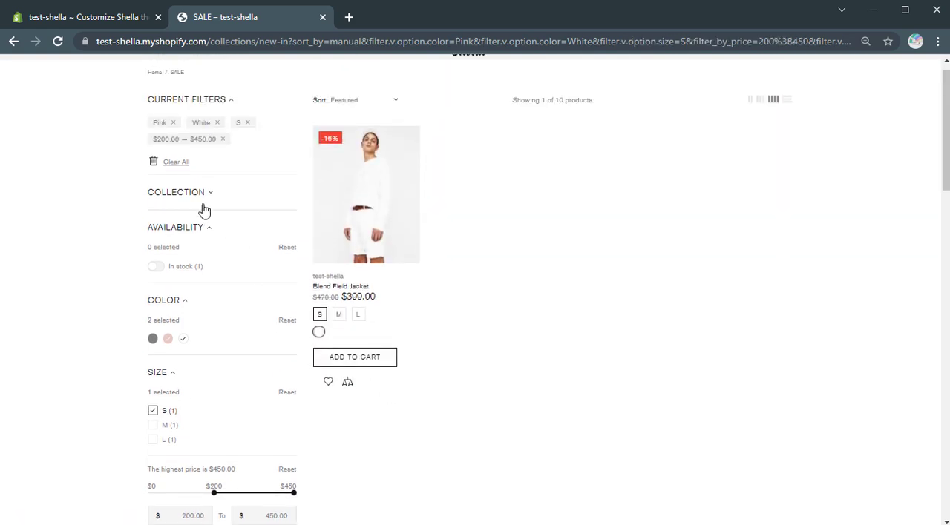
click(176, 162)
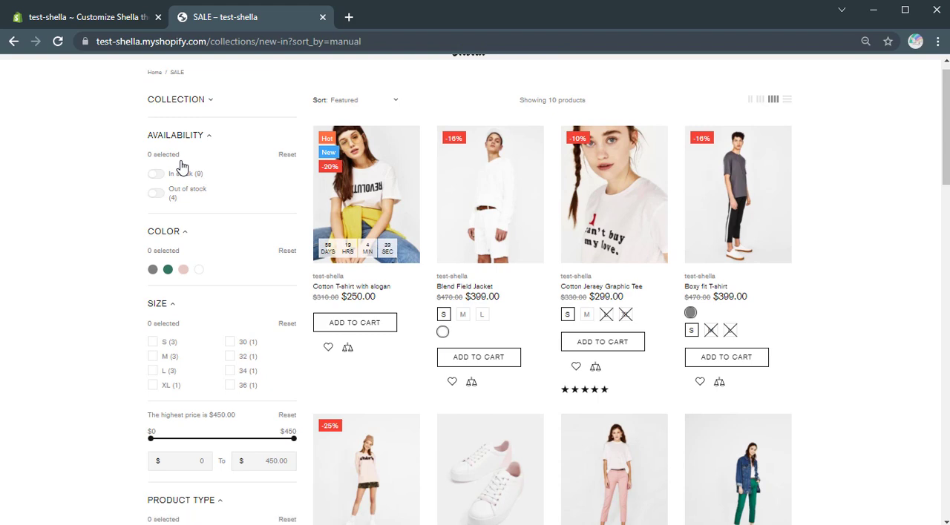
mouse_move(828, 281)
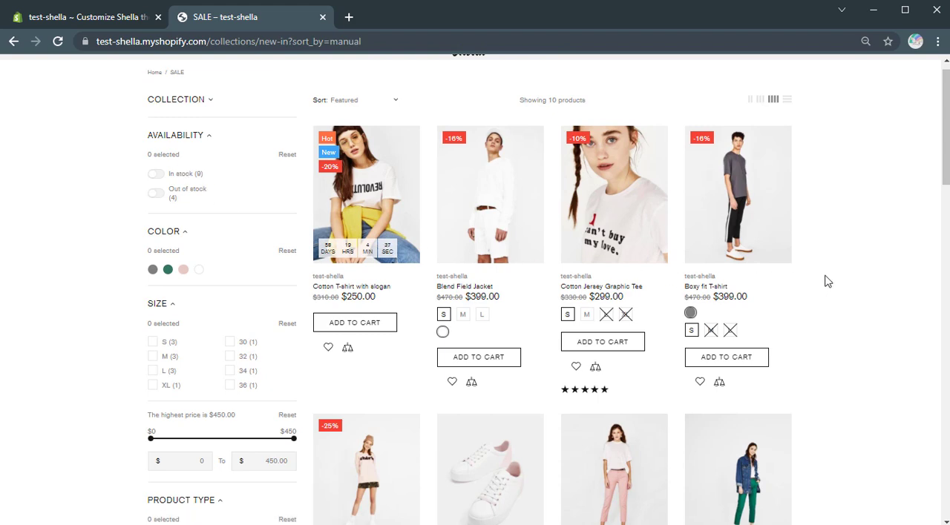